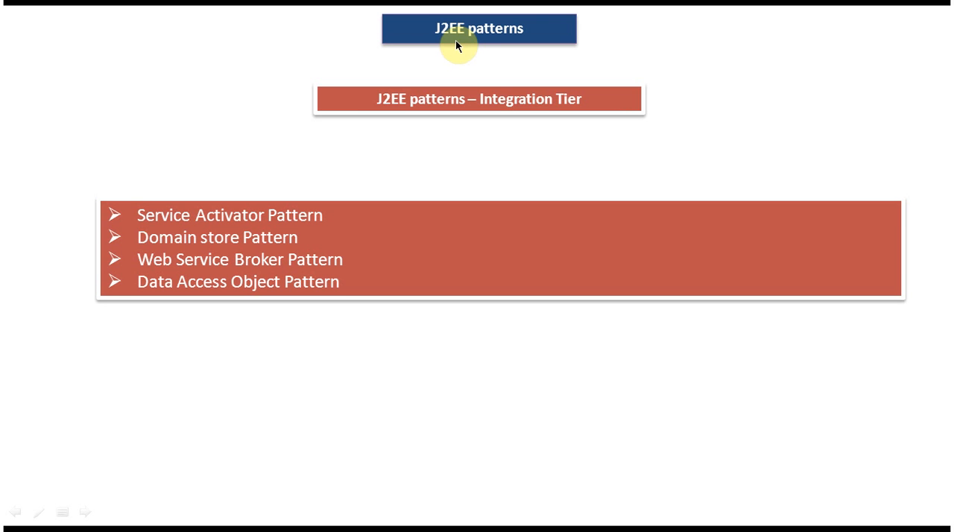
pyautogui.moveTo(182, 231)
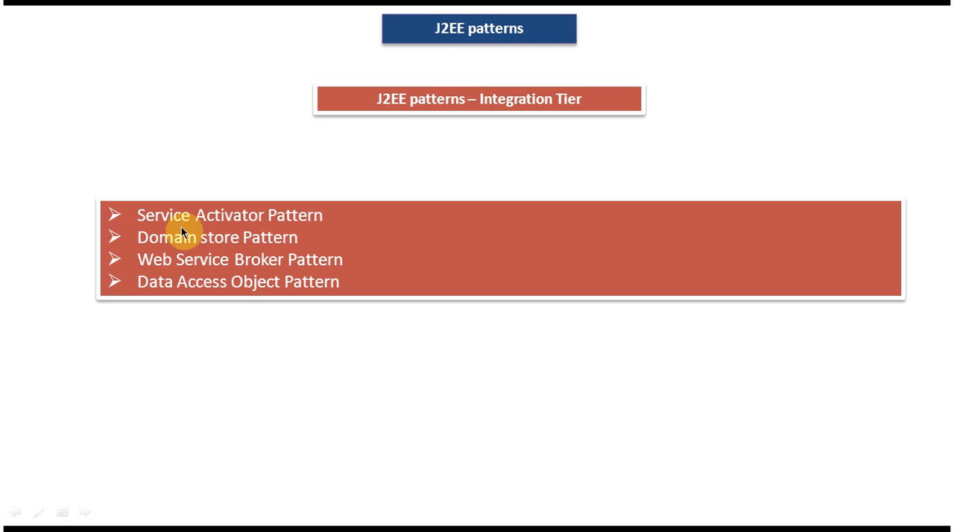
pyautogui.moveTo(265, 256)
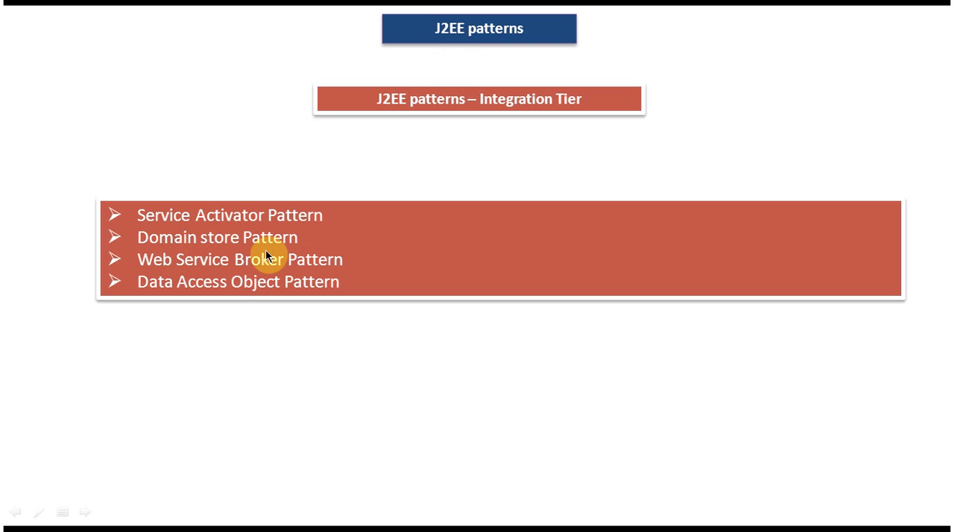
pyautogui.moveTo(182, 298)
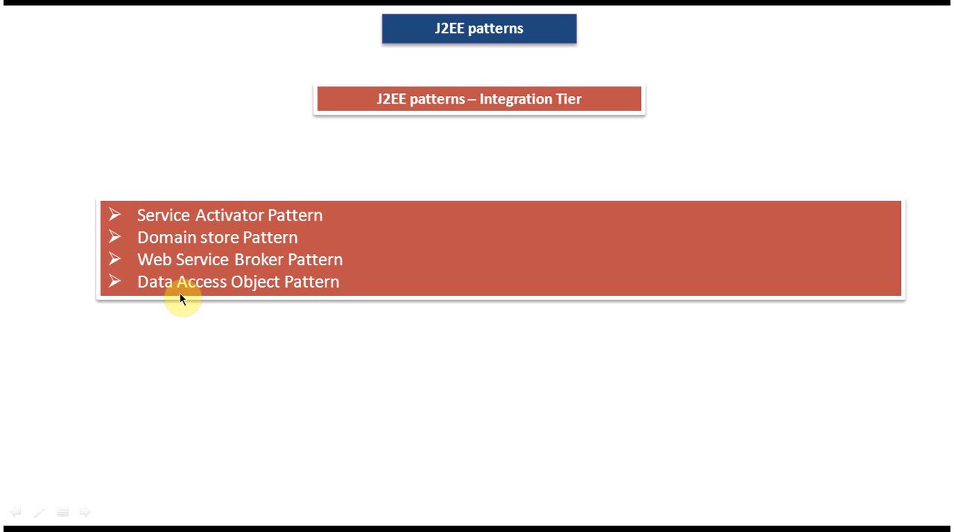